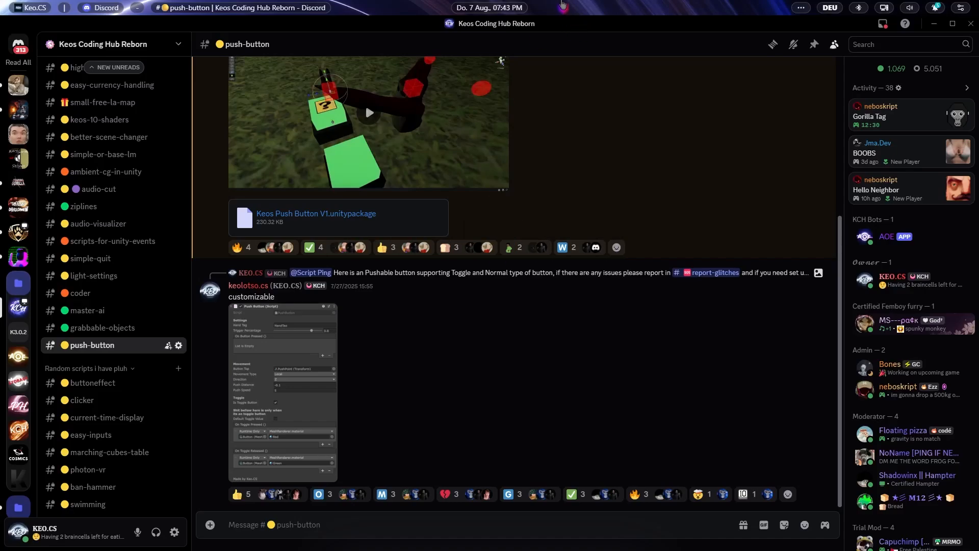
{"action": "mouse_move", "coordinate": [343, 173]}
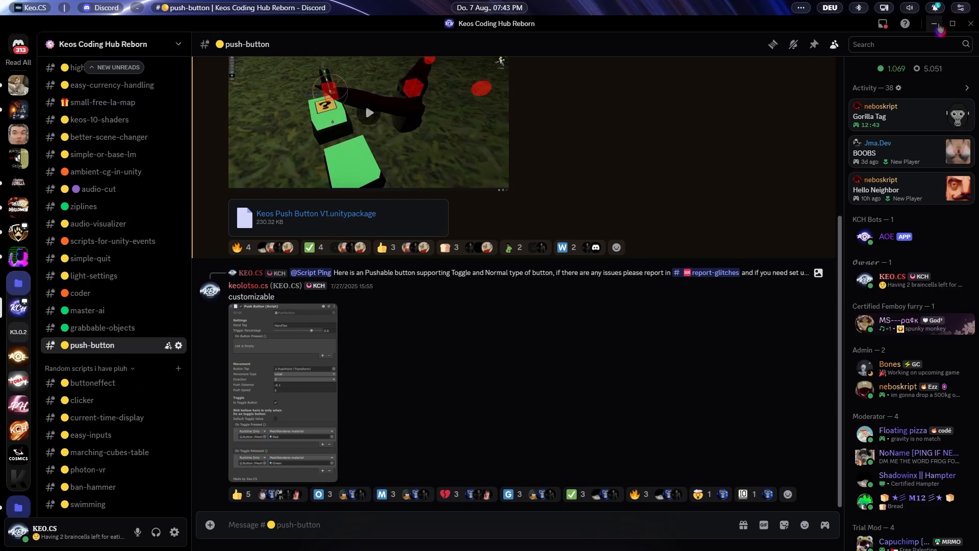
Leave Discord and open Assets/Keos Stuff/Push Button/Example to reach the Toggle prefab
{"action": "left_click", "coordinate": [95, 8]}
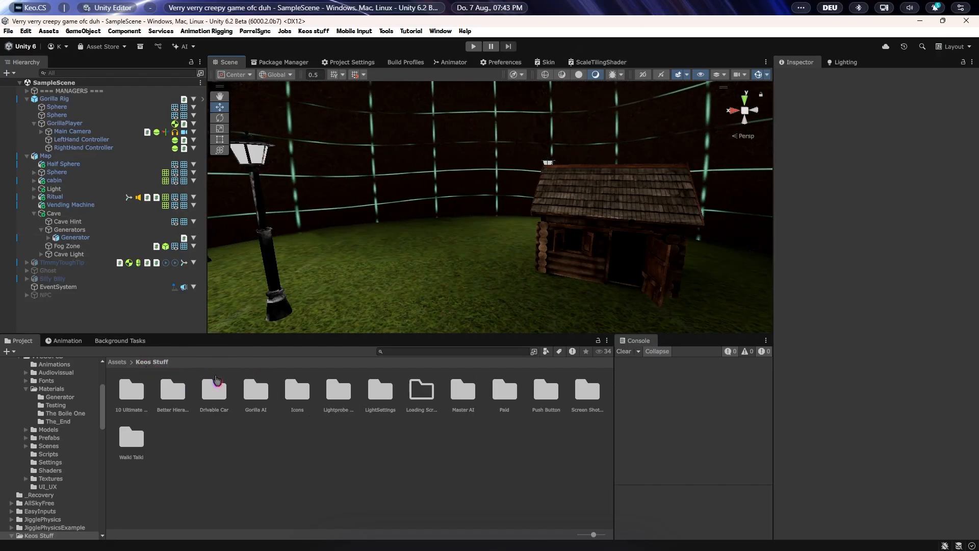
{"action": "double_click", "coordinate": [546, 389]}
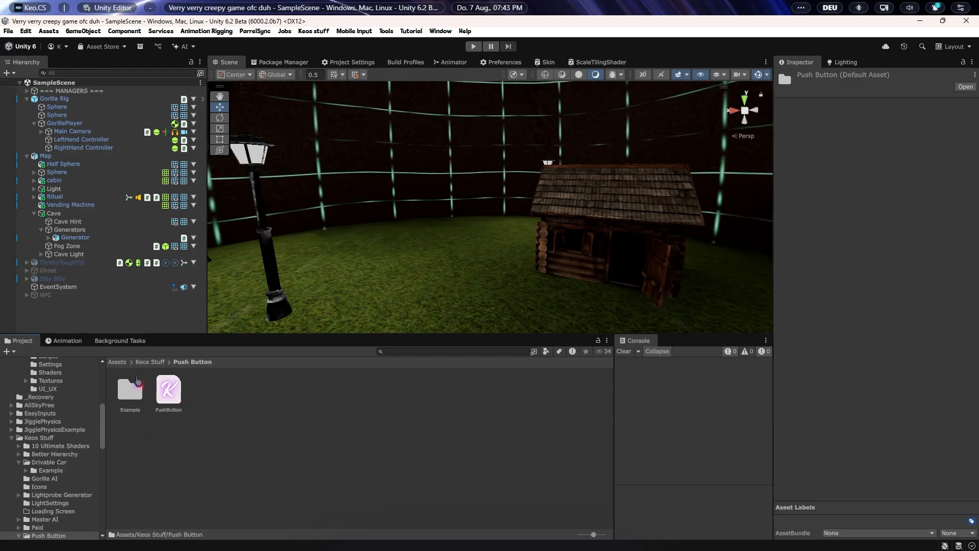
{"action": "double_click", "coordinate": [129, 390]}
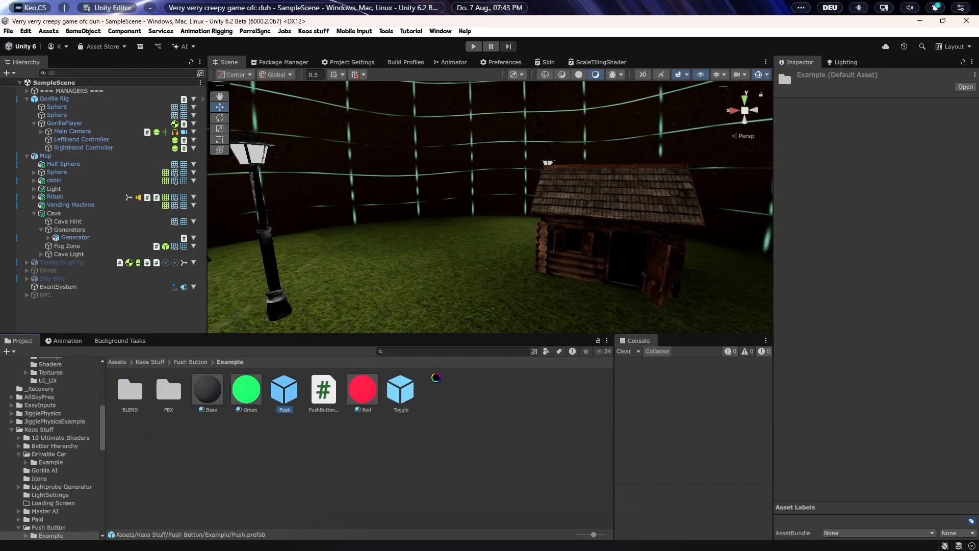
{"action": "double_click", "coordinate": [168, 388]}
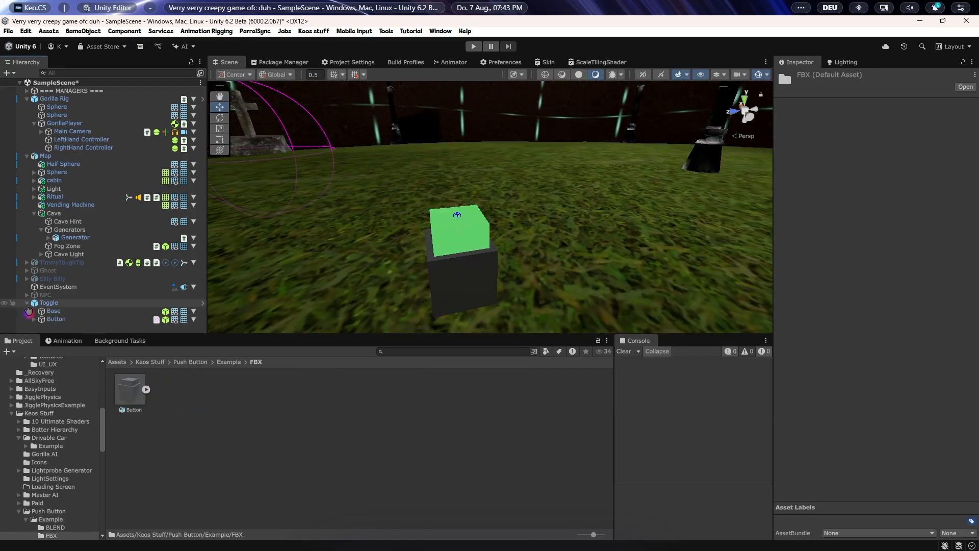
Inspect the Toggle's Base and Button, then set the Button FBX import Scale Factor to 100
{"action": "left_click", "coordinate": [54, 311]}
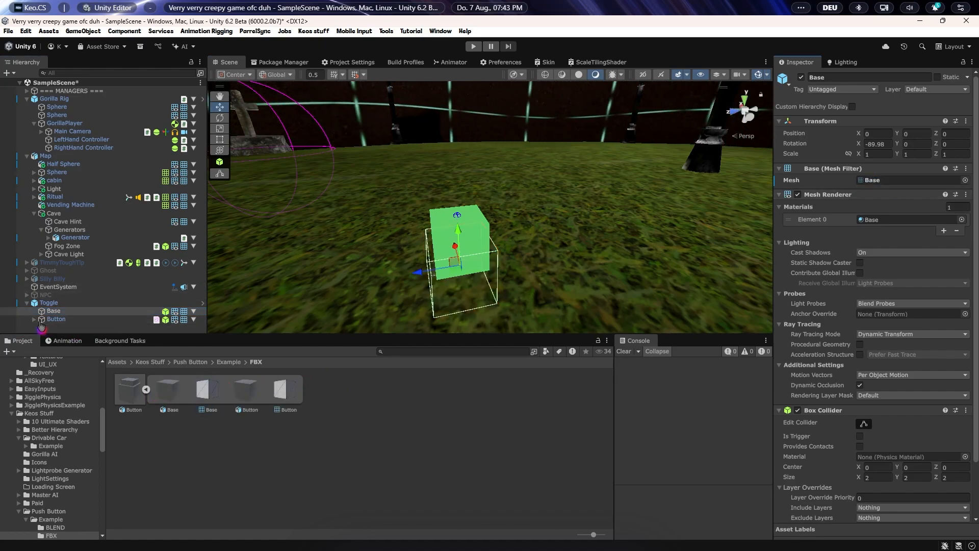
{"action": "left_click", "coordinate": [40, 318]}
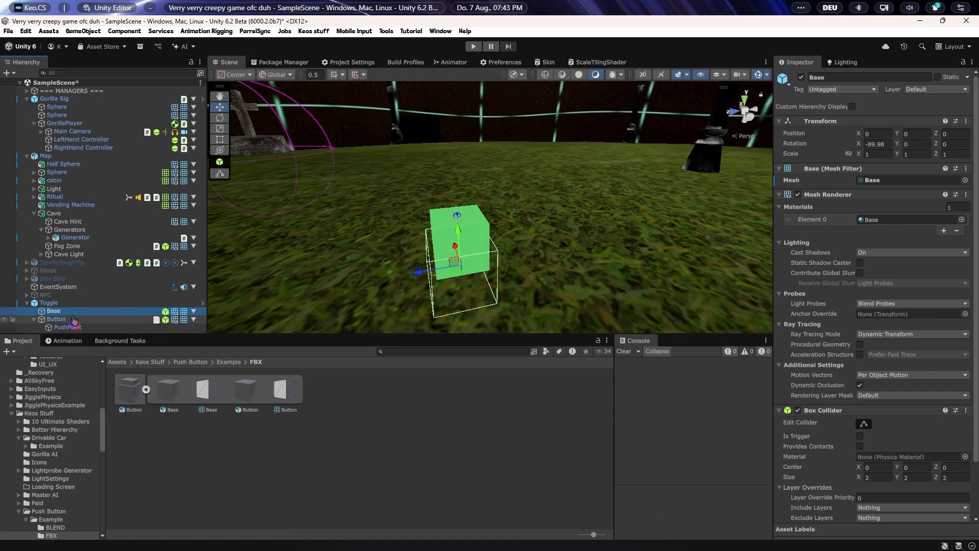
{"action": "left_click", "coordinate": [56, 318]}
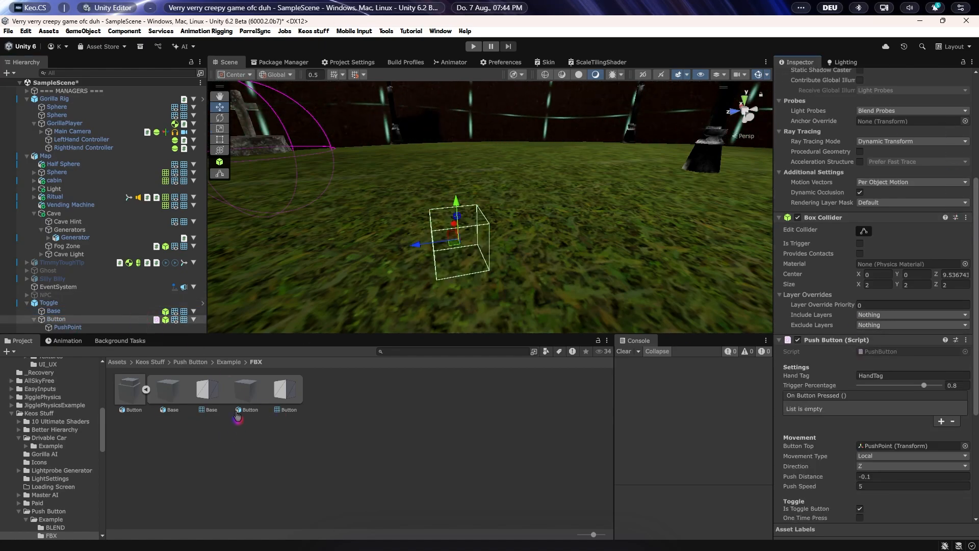
{"action": "left_click", "coordinate": [129, 389]}
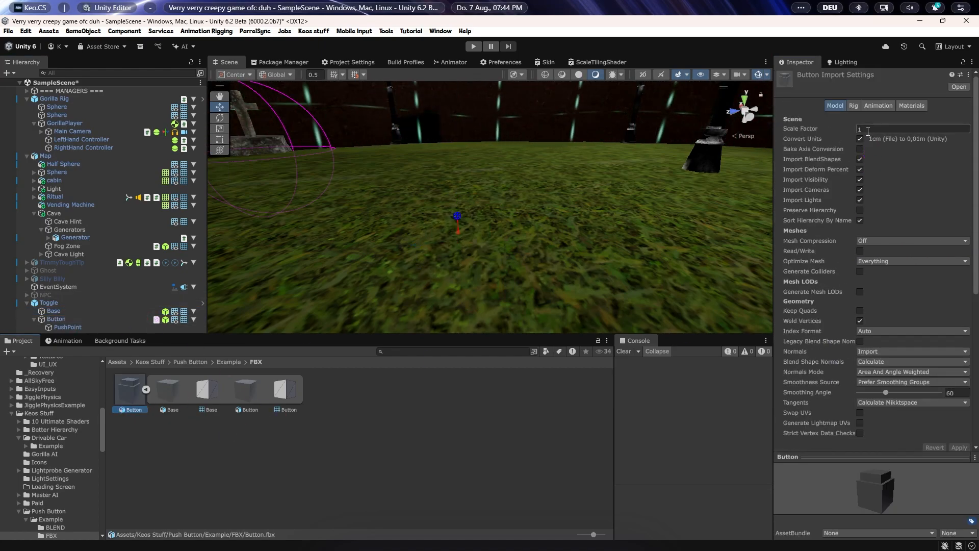
{"action": "left_click", "coordinate": [959, 448]}
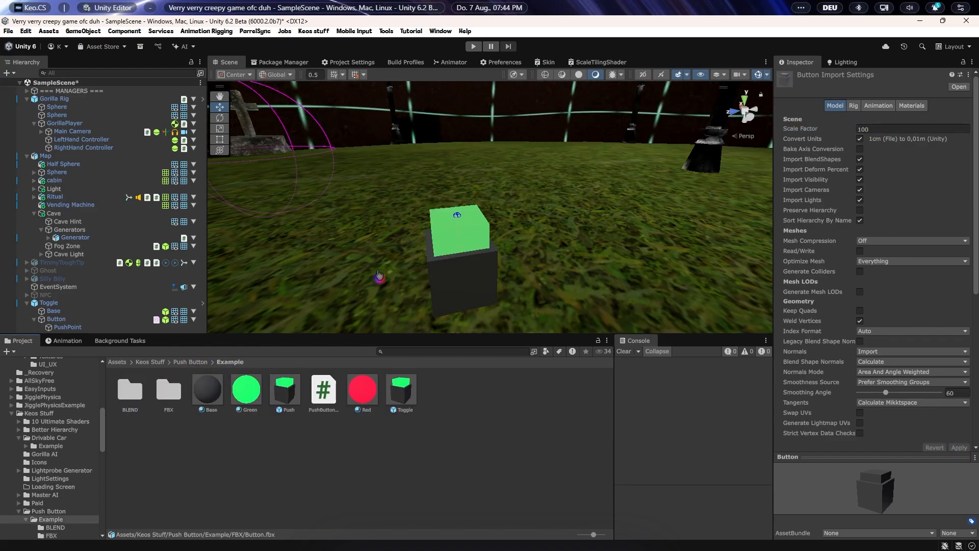
Check the Toggle's On Toggle events, delete the Toggle, and select the Push button's top
{"action": "left_click", "coordinate": [48, 303]}
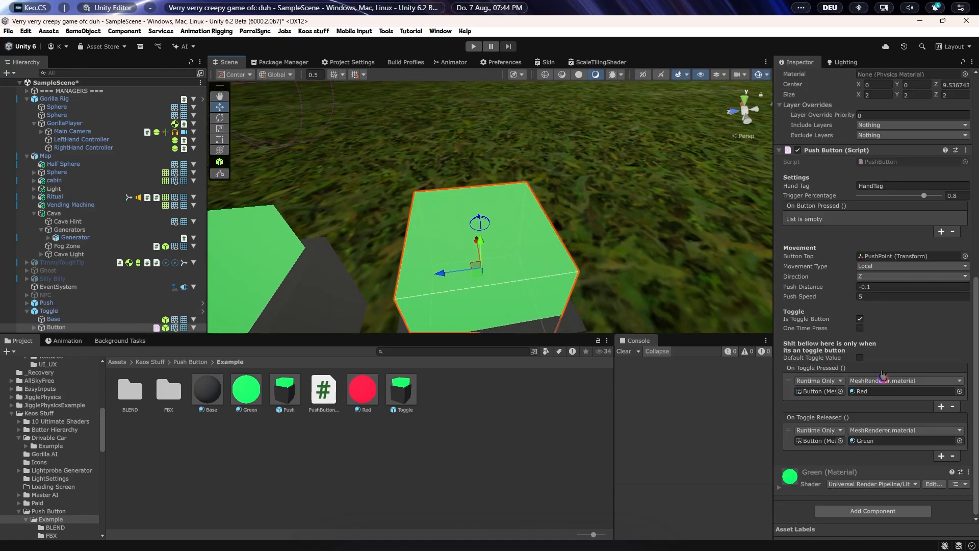
{"action": "mouse_move", "coordinate": [855, 370]}
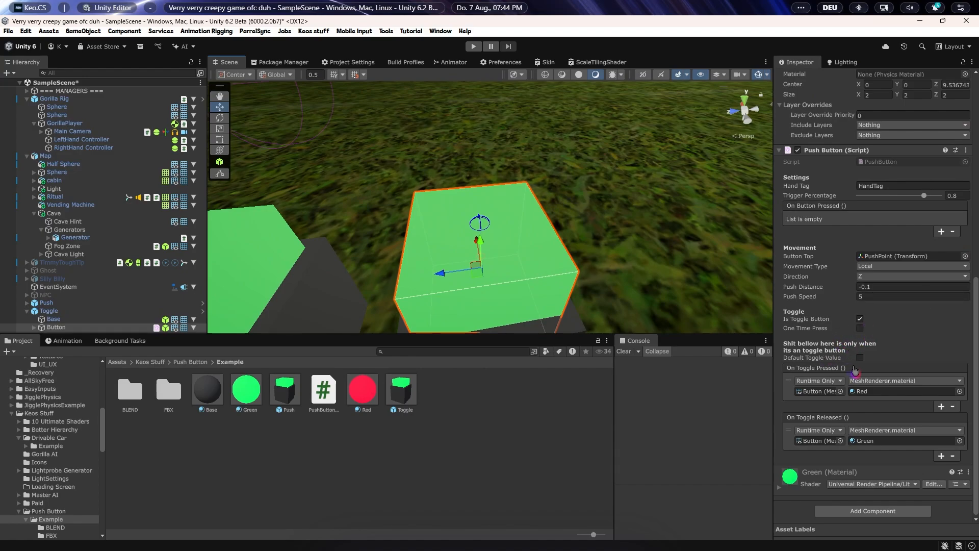
{"action": "mouse_move", "coordinate": [434, 227]}
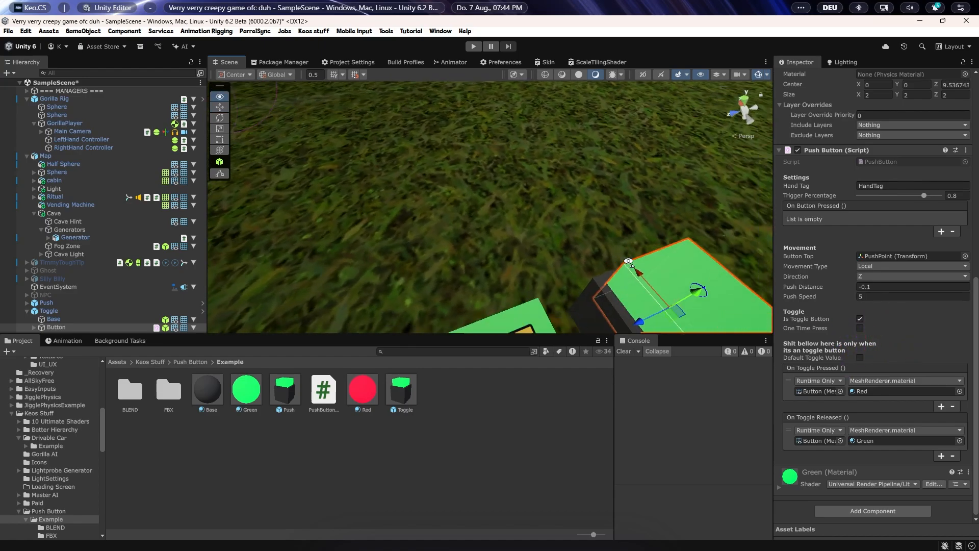
{"action": "left_click", "coordinate": [49, 311]}
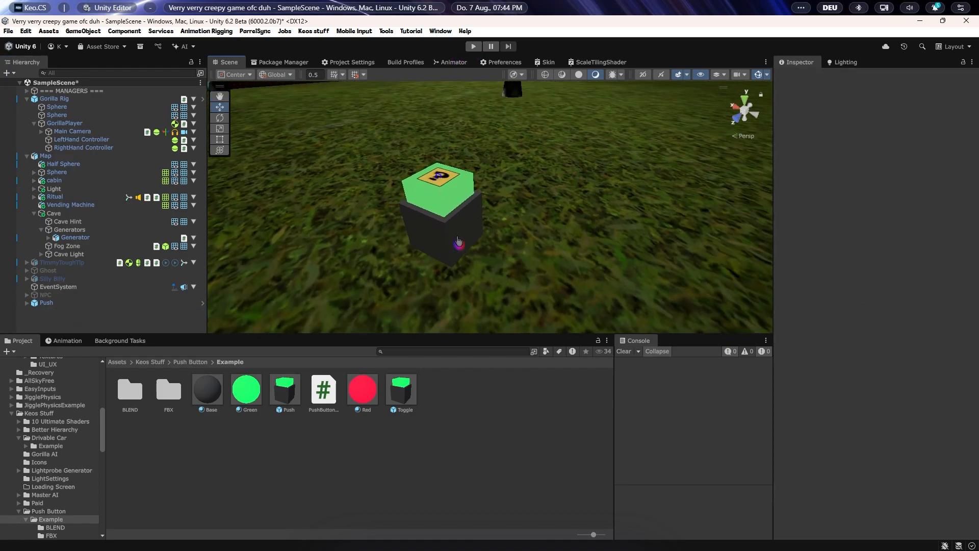
{"action": "left_click", "coordinate": [457, 241]}
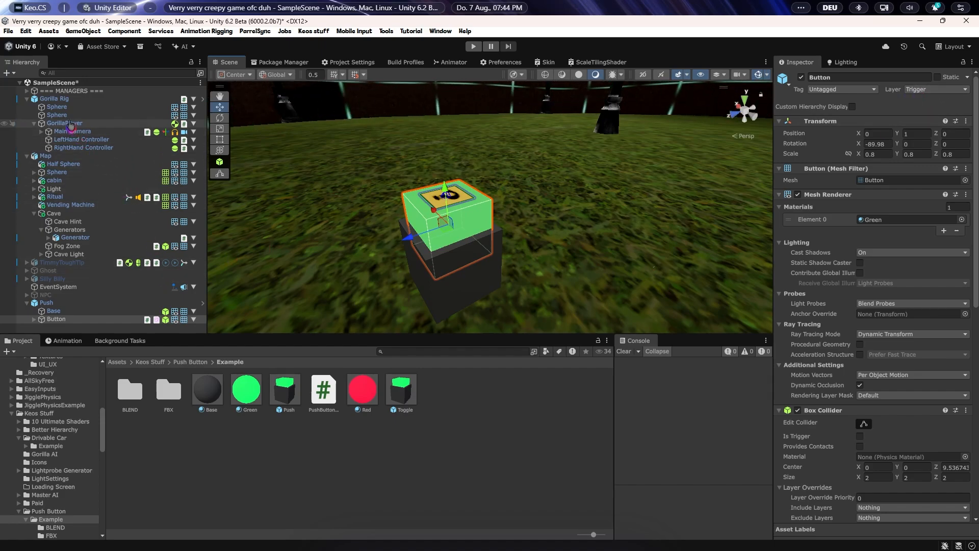
{"action": "scroll", "scroll_direction": "down", "scroll_amount": 3}
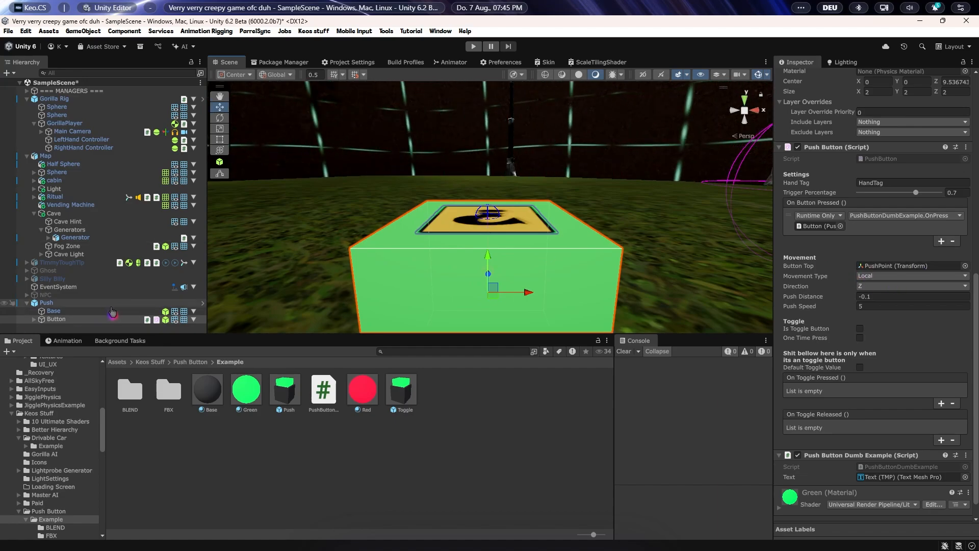
{"action": "left_click", "coordinate": [33, 319]}
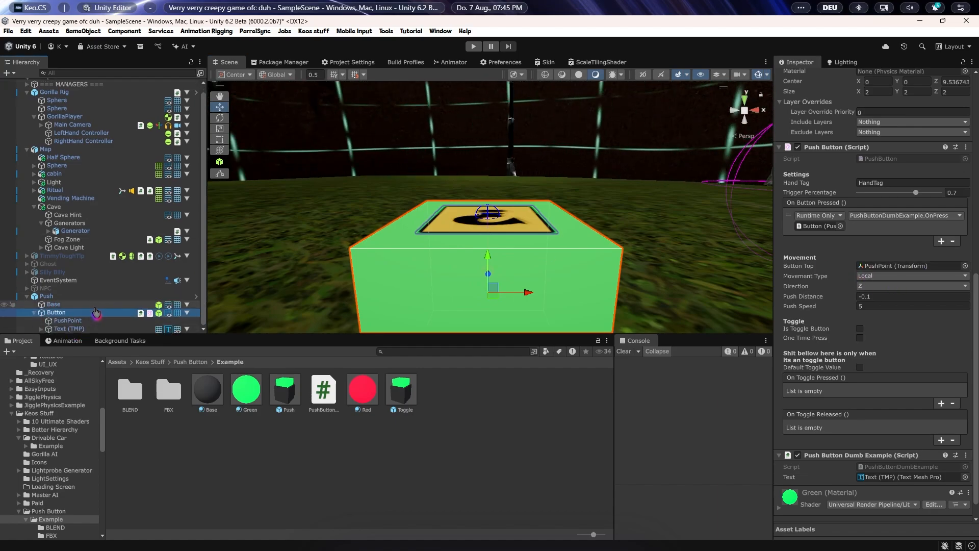
{"action": "left_click", "coordinate": [67, 320]}
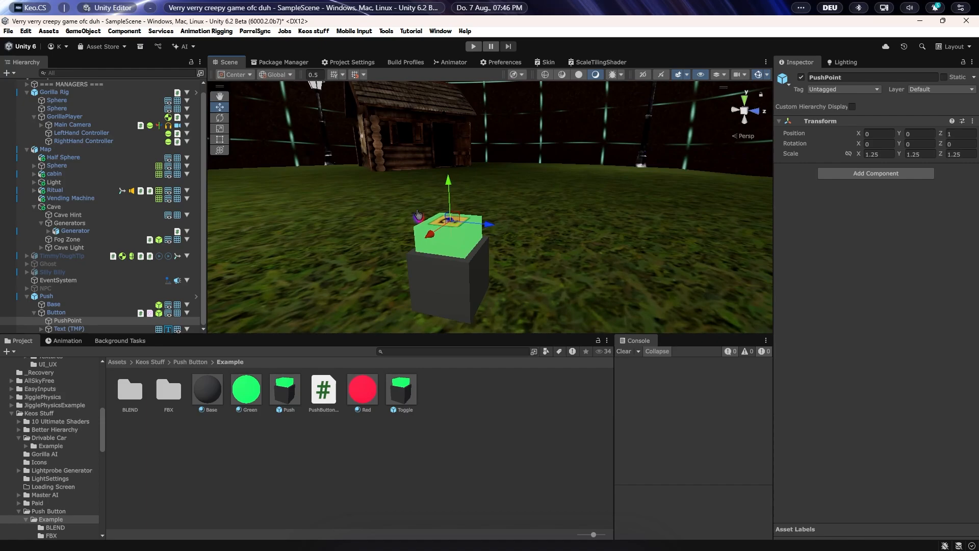
Set the Push button top's movement direction to Z and scroll toward Push Distance (-0.01)
{"action": "left_click", "coordinate": [46, 296]}
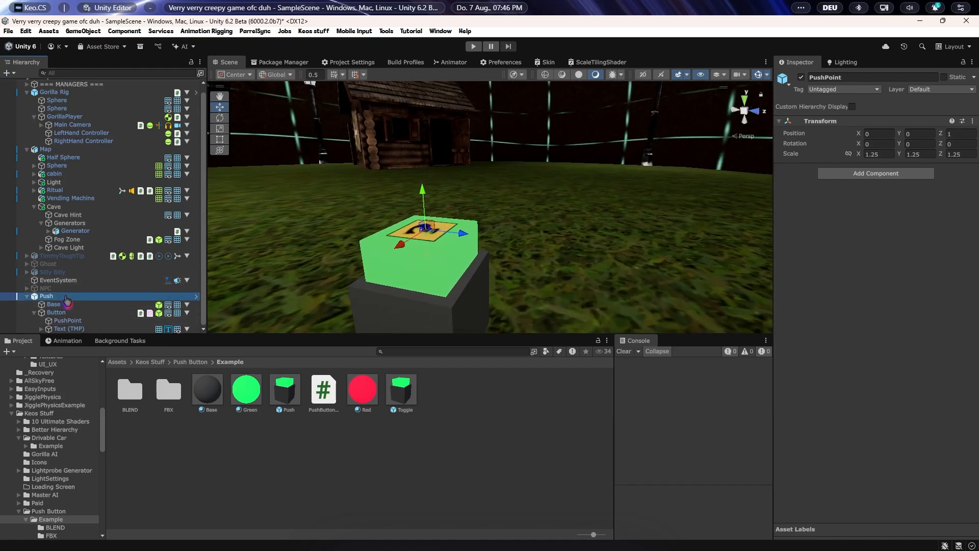
{"action": "left_click", "coordinate": [56, 312]}
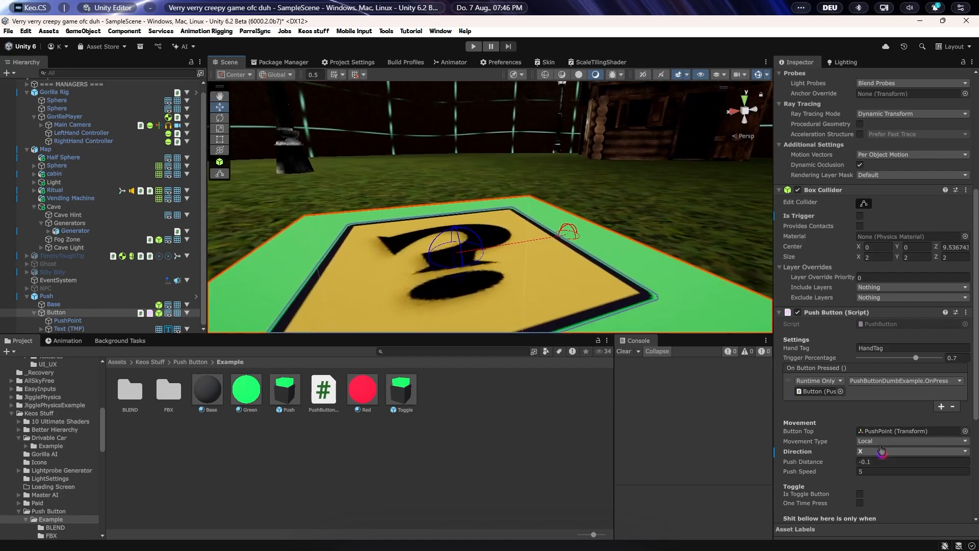
{"action": "left_click", "coordinate": [911, 451]}
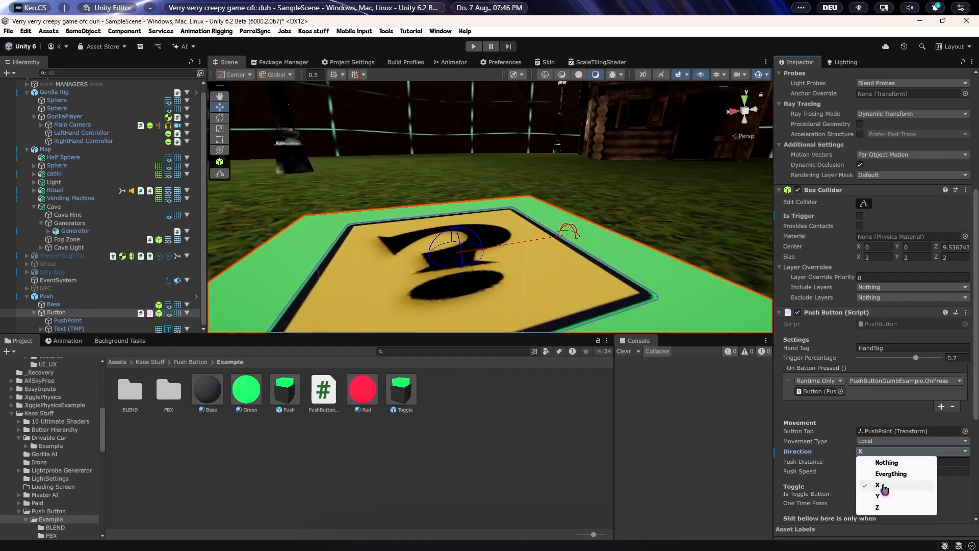
{"action": "left_click", "coordinate": [879, 496]}
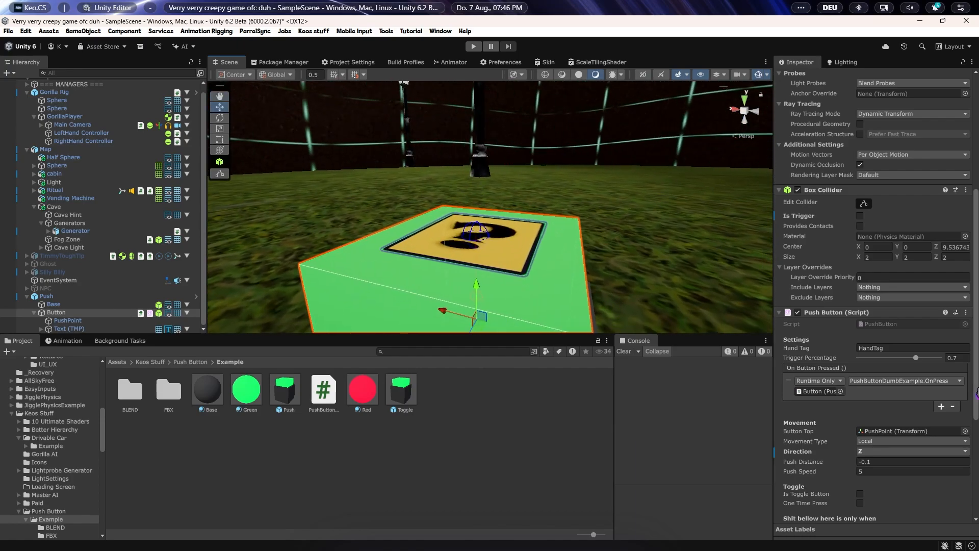
{"action": "scroll", "scroll_direction": "down", "scroll_amount": 3}
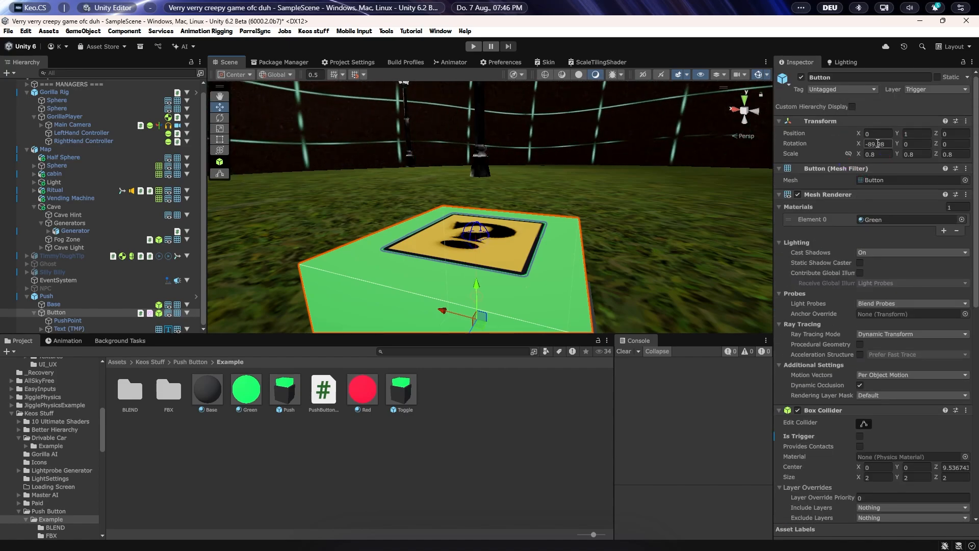
{"action": "scroll", "scroll_direction": "down", "scroll_amount": 3}
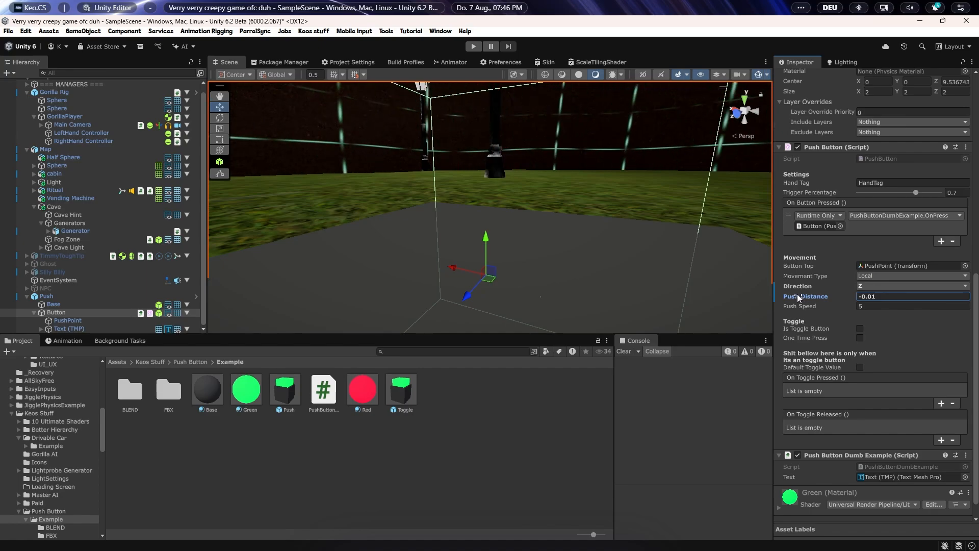
{"action": "type", "text": "-0.15"}
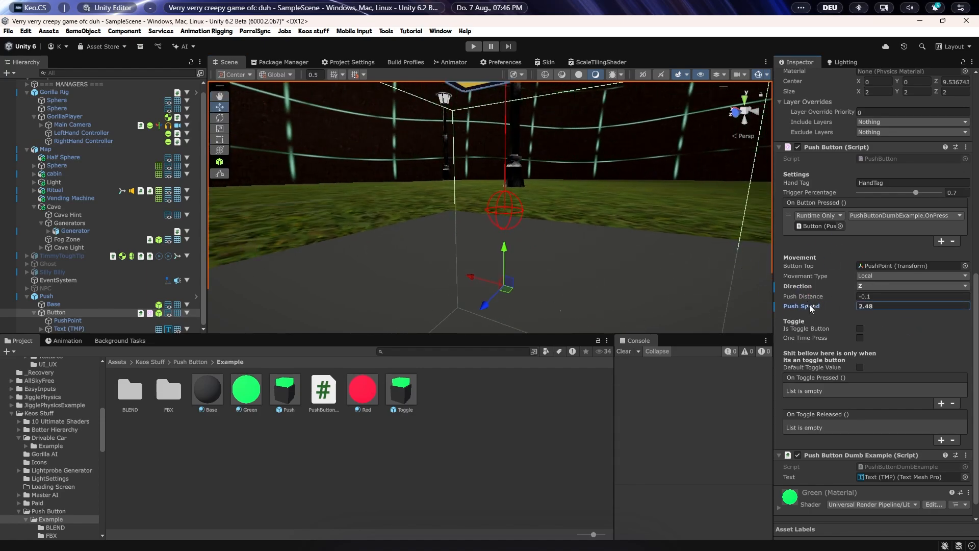
{"action": "type", "text": "5"}
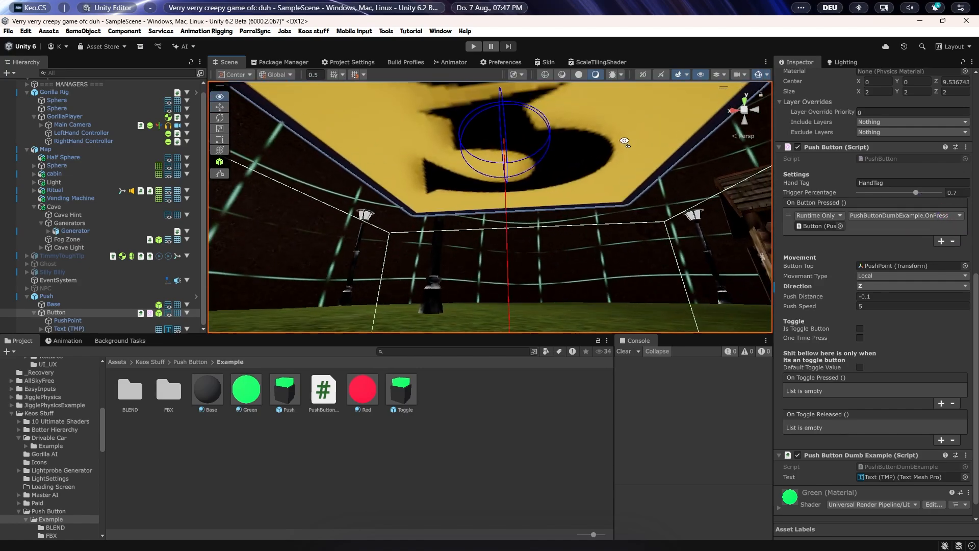
{"action": "left_click_drag", "start_coordinate": [915, 192], "coordinate": [913, 192]}
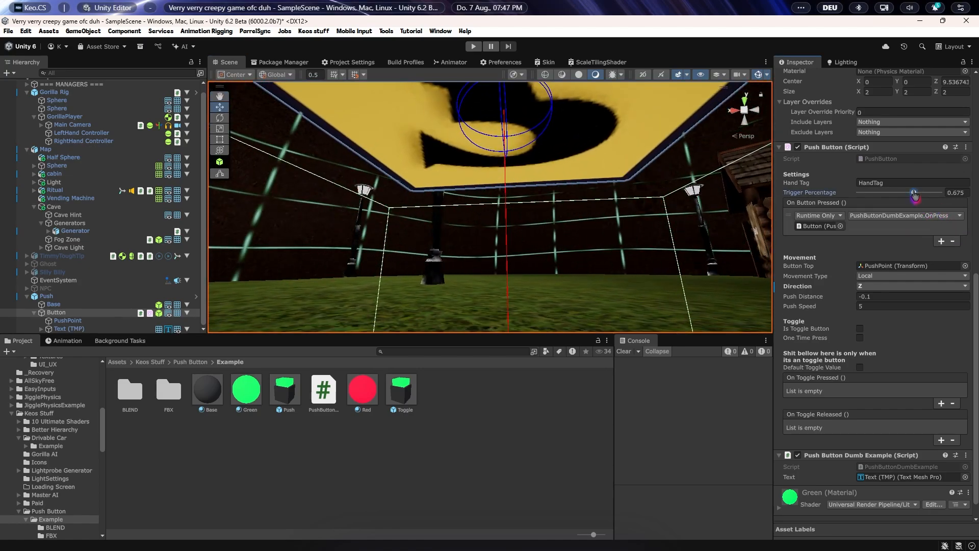
{"action": "left_click_drag", "start_coordinate": [913, 193], "coordinate": [896, 192]}
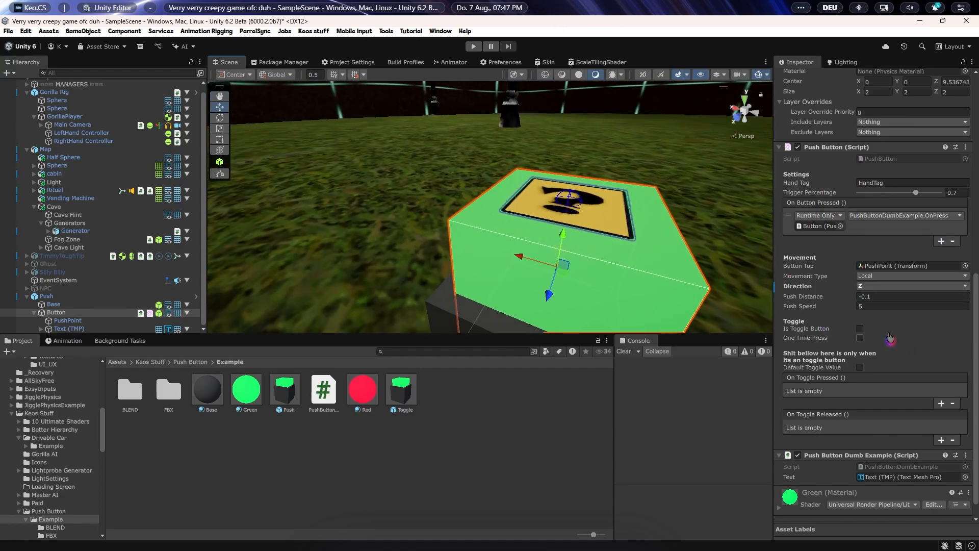
Briefly enable then disable Is Toggle Button, and enter Play mode
{"action": "left_click", "coordinate": [860, 329]}
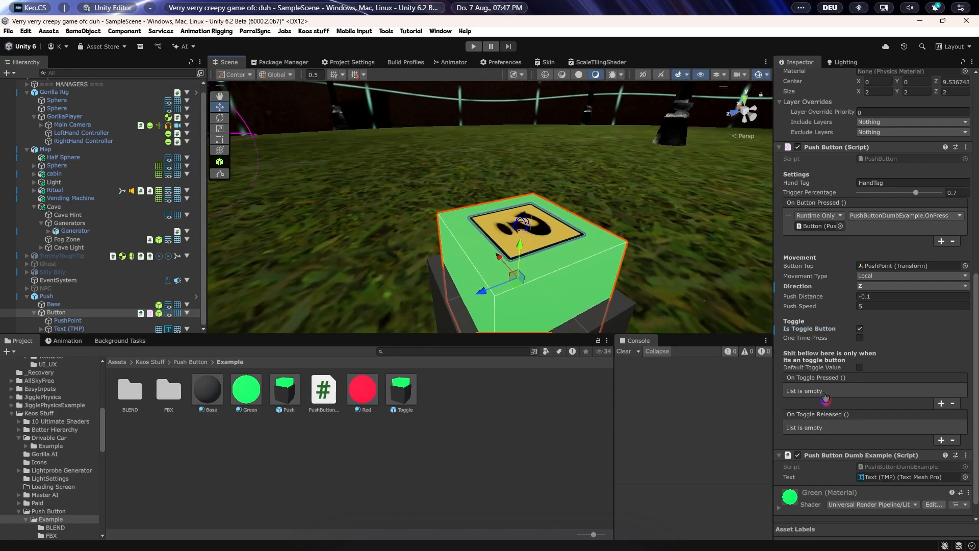
{"action": "mouse_move", "coordinate": [847, 431]}
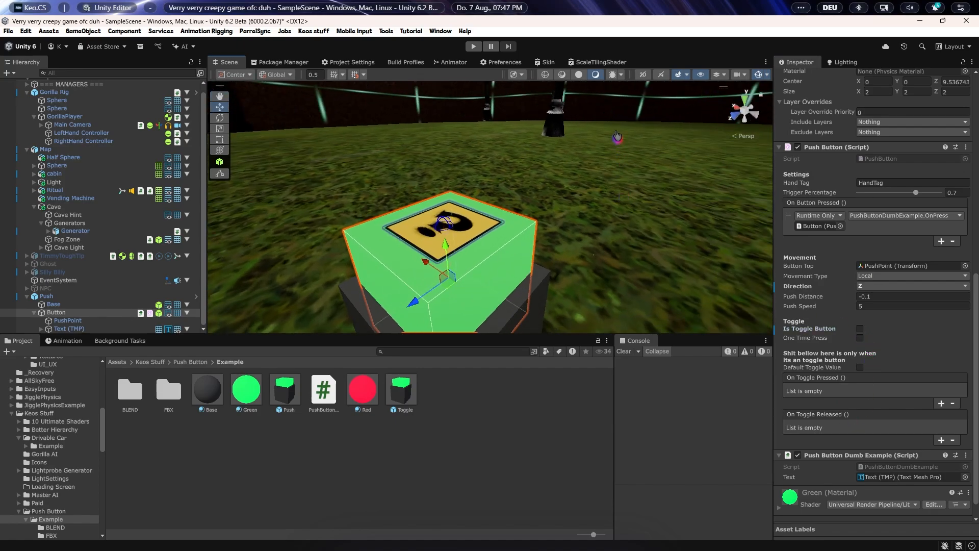
{"action": "left_click", "coordinate": [473, 46]}
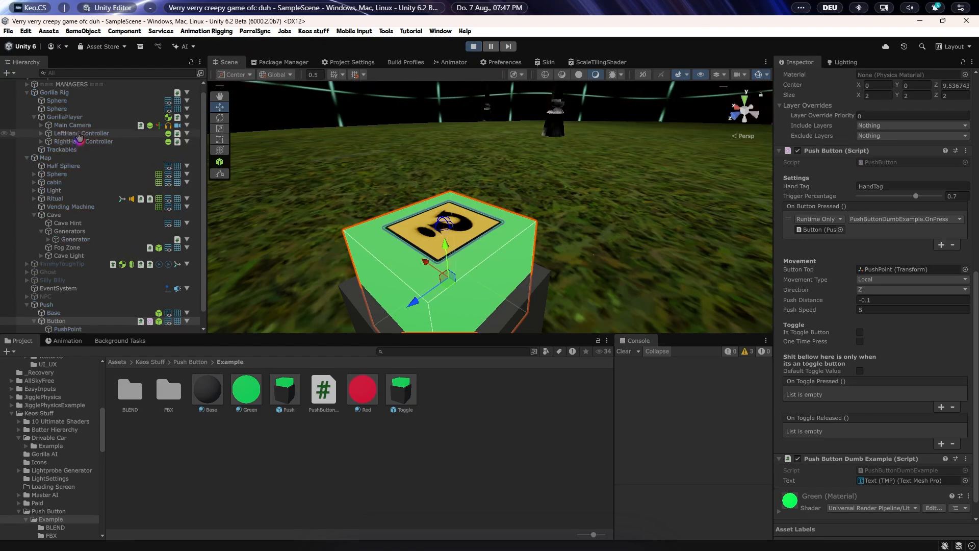
Move the LeftHand Controller into the button top so the console logs 'Button Pressed!'
{"action": "left_click", "coordinate": [81, 133]}
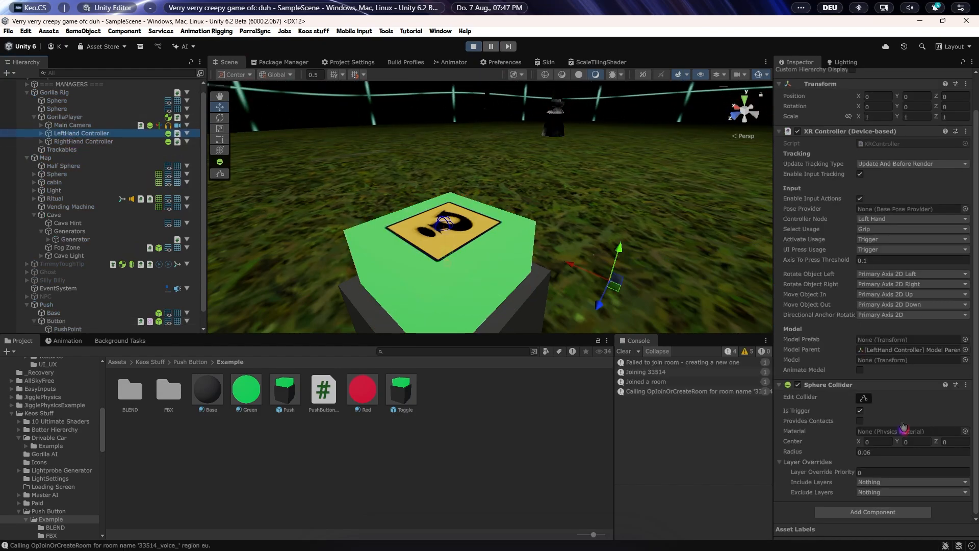
{"action": "left_click", "coordinate": [64, 117]}
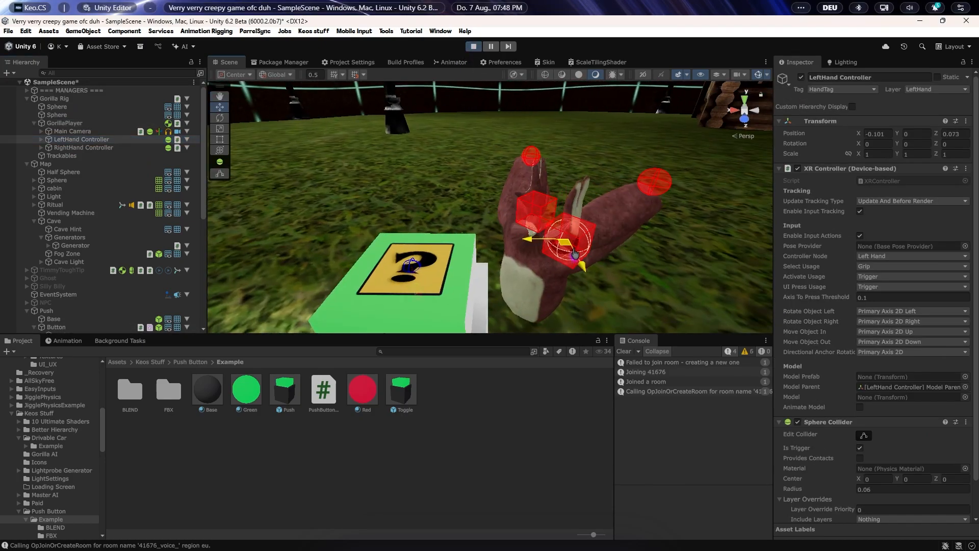
{"action": "left_click_drag", "start_coordinate": [571, 253], "coordinate": [523, 269]}
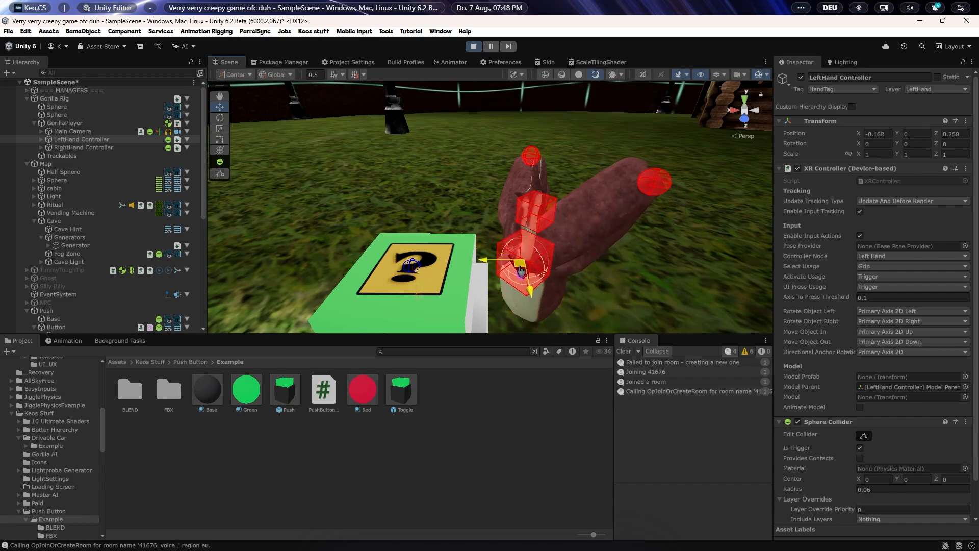
{"action": "left_click_drag", "start_coordinate": [525, 269], "coordinate": [518, 212]}
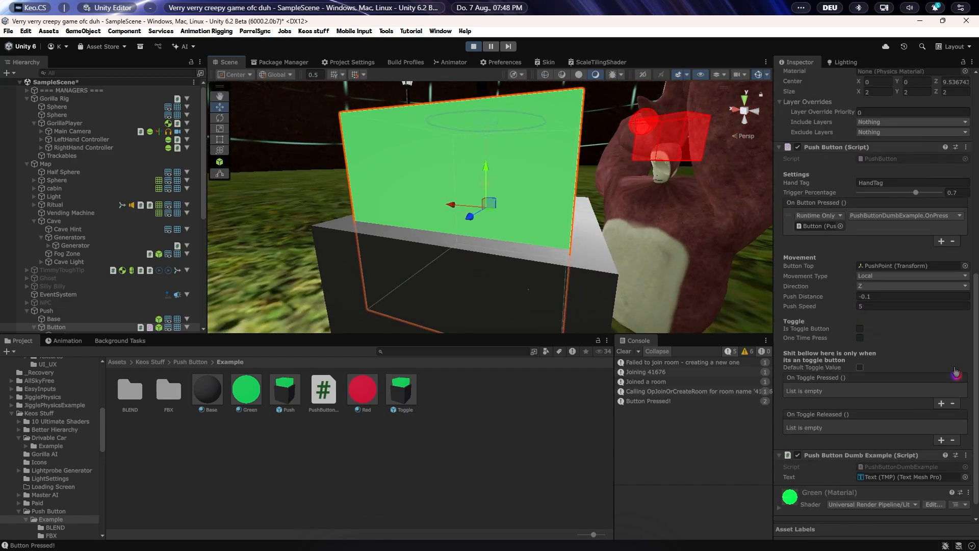
Lower the button's Trigger Percentage to about 0.625
{"action": "left_click_drag", "start_coordinate": [915, 192], "coordinate": [911, 193]}
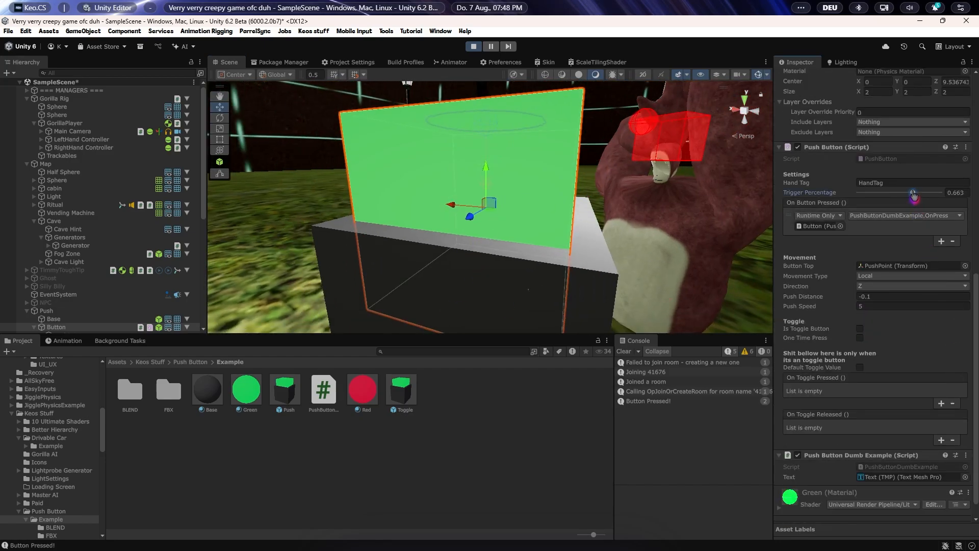
{"action": "left_click_drag", "start_coordinate": [912, 193], "coordinate": [909, 192]}
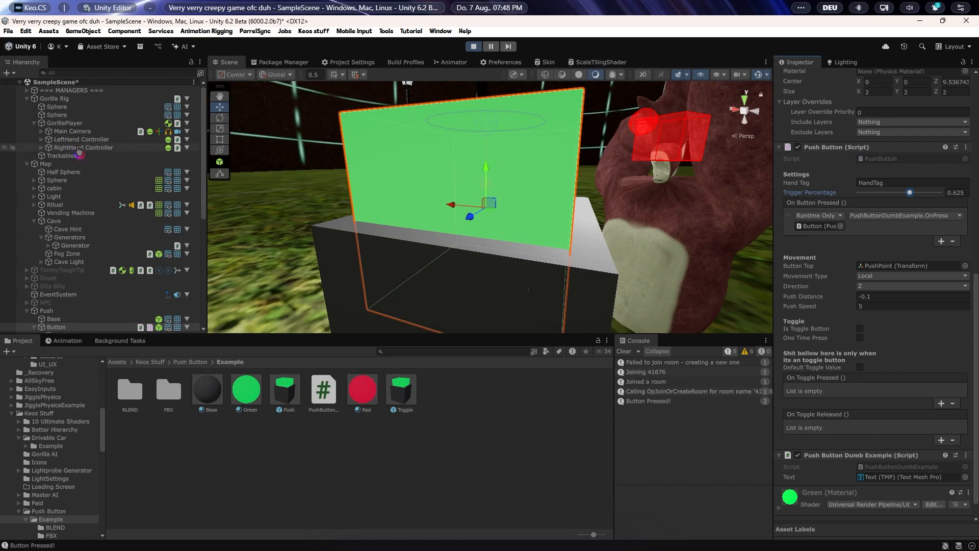
{"action": "left_click", "coordinate": [81, 139]}
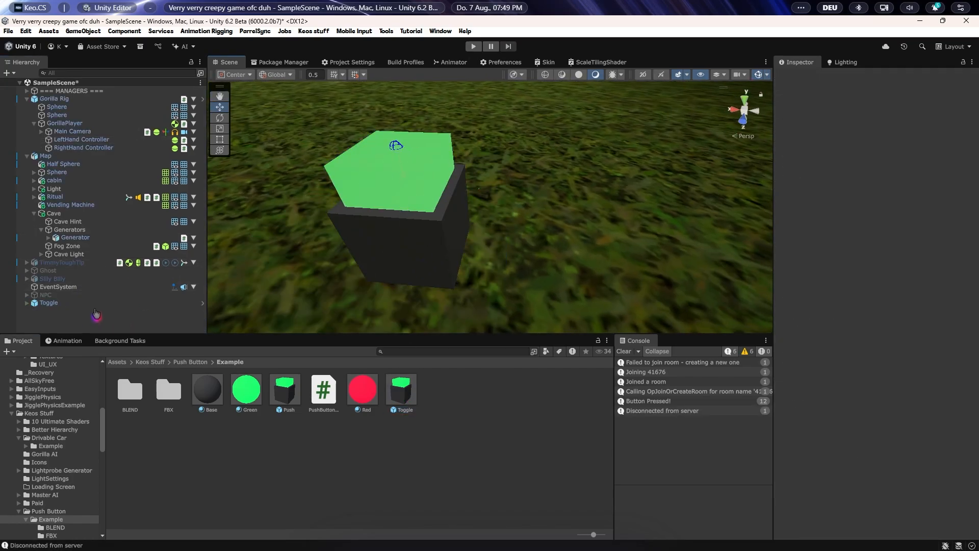
Enter Play mode, check the Toggle Button's Red pressed and Green released materials, and select LeftHand Controller
{"action": "left_click", "coordinate": [48, 303]}
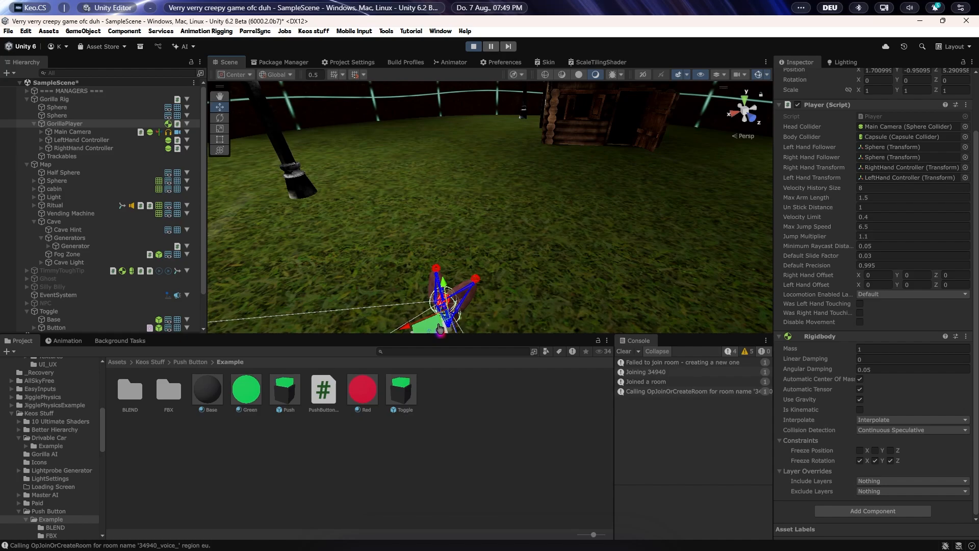
{"action": "left_click", "coordinate": [81, 140]}
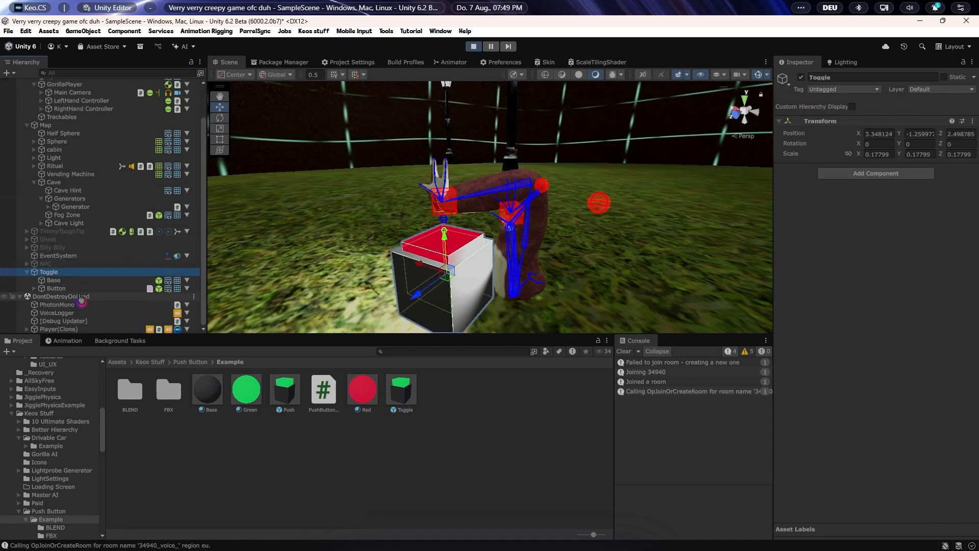
{"action": "left_click", "coordinate": [57, 288]}
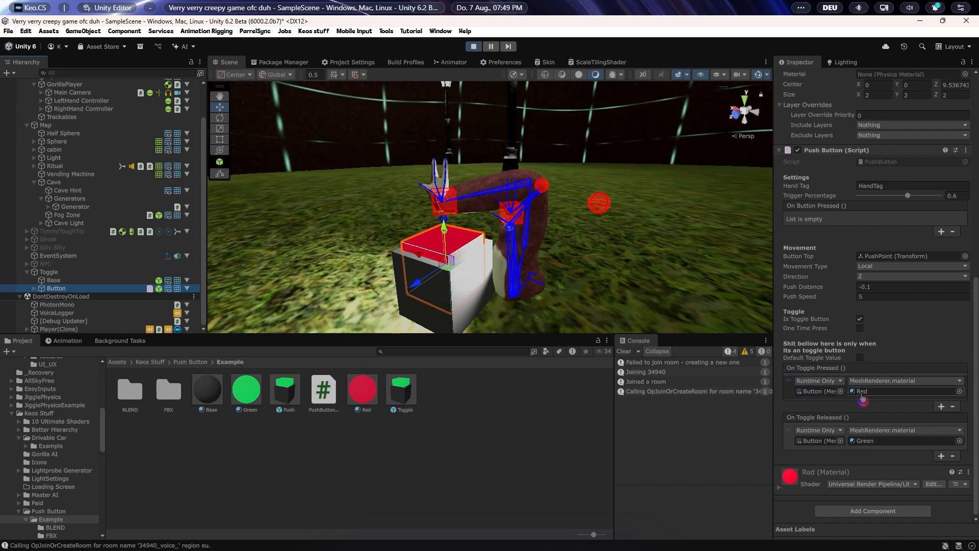
{"action": "left_click", "coordinate": [81, 101]}
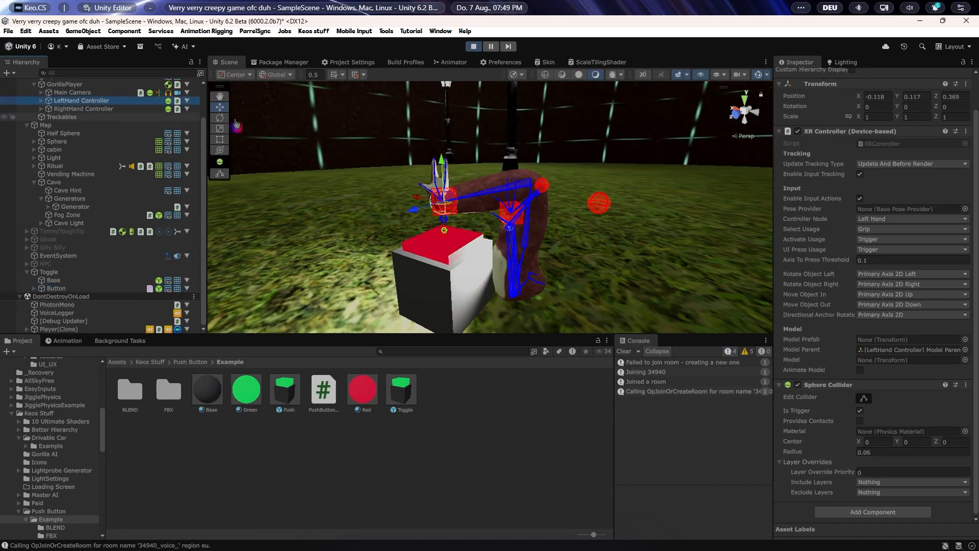